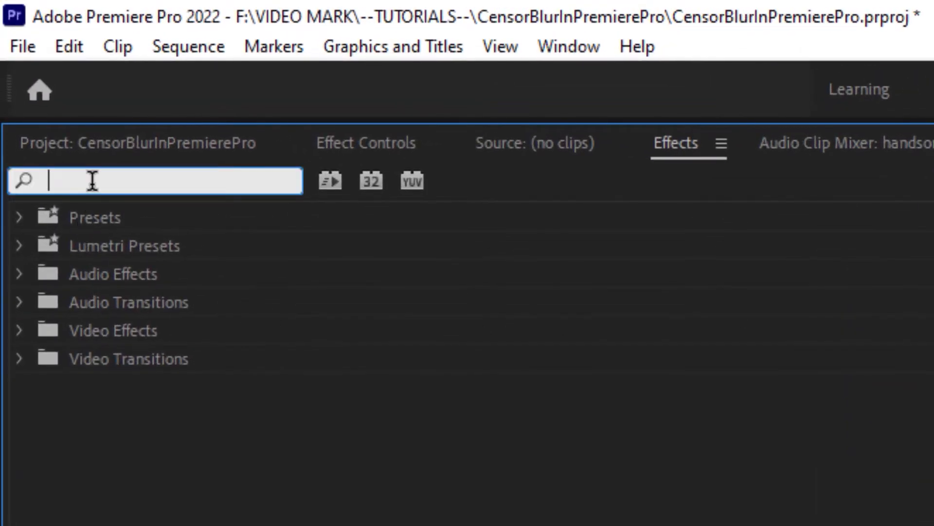
Step: Find the Mosaic effect by searching 'mosaic' in the Effects panel
type("mosaic")
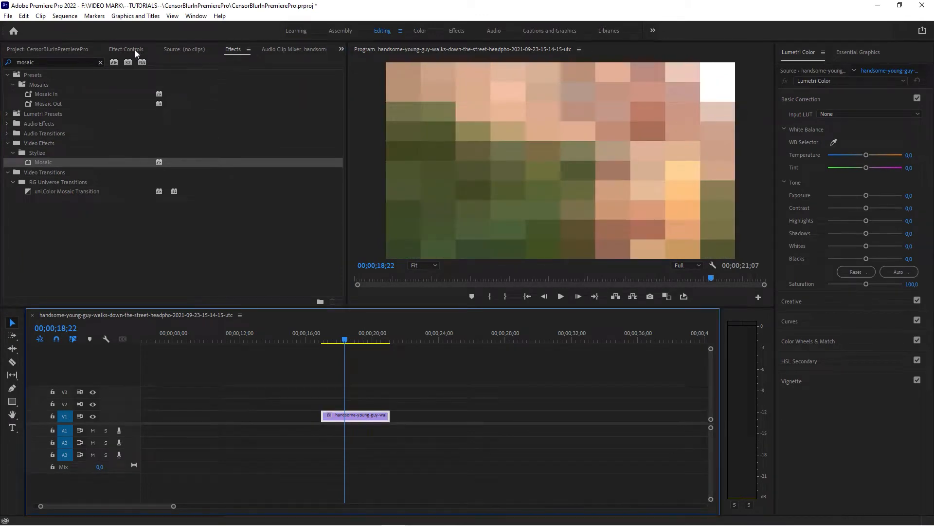
Step: Set the Mosaic effect to 85 horizontal and 57 vertical blocks in Effect Controls
left_click(126, 49)
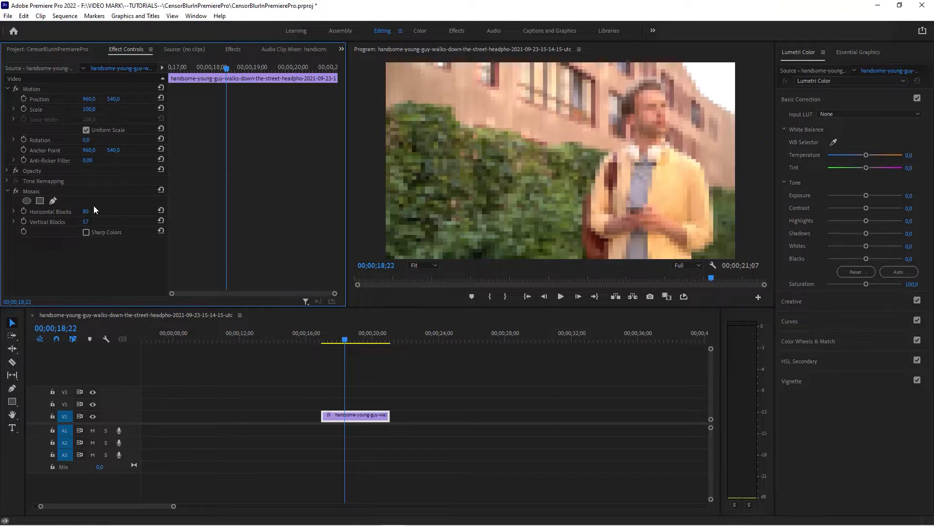
left_click(95, 211)
type("85")
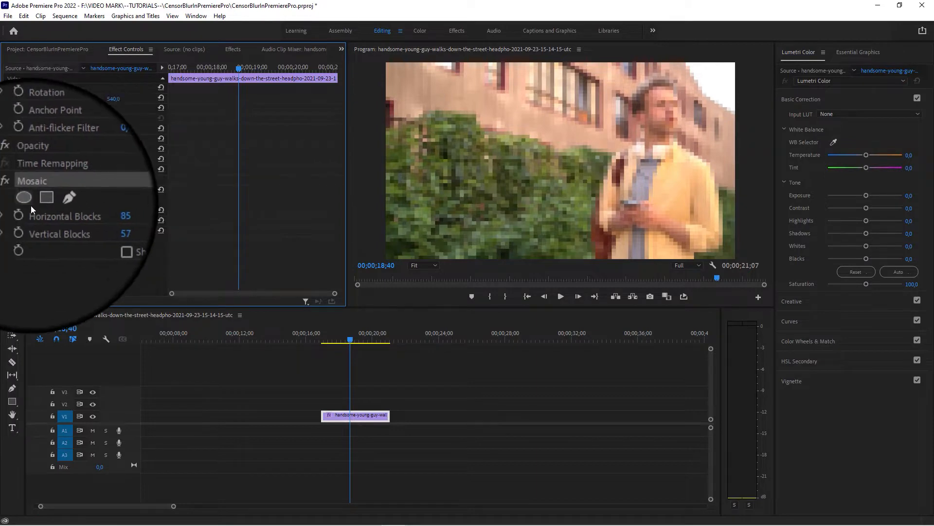
mouse_move(25, 199)
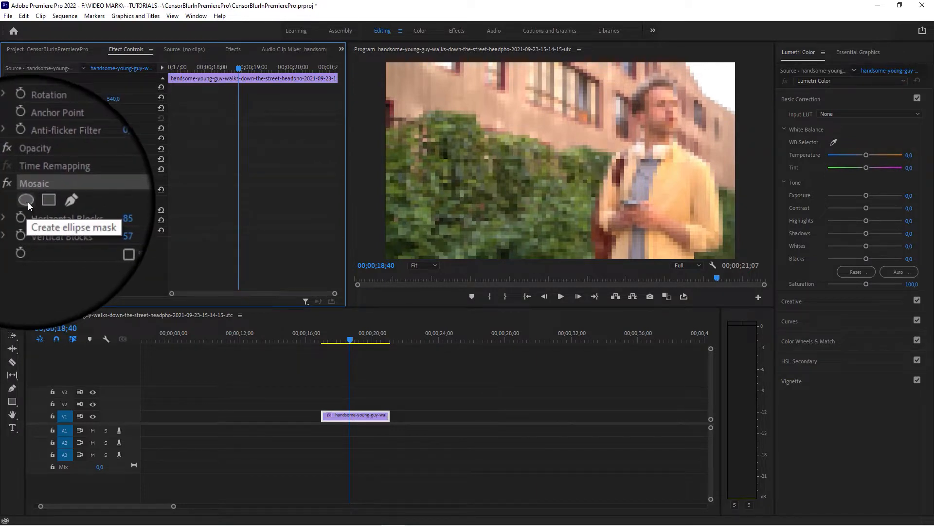
Step: Add an ellipse mask to Mosaic and fit its edge around the man's face
left_click(26, 199)
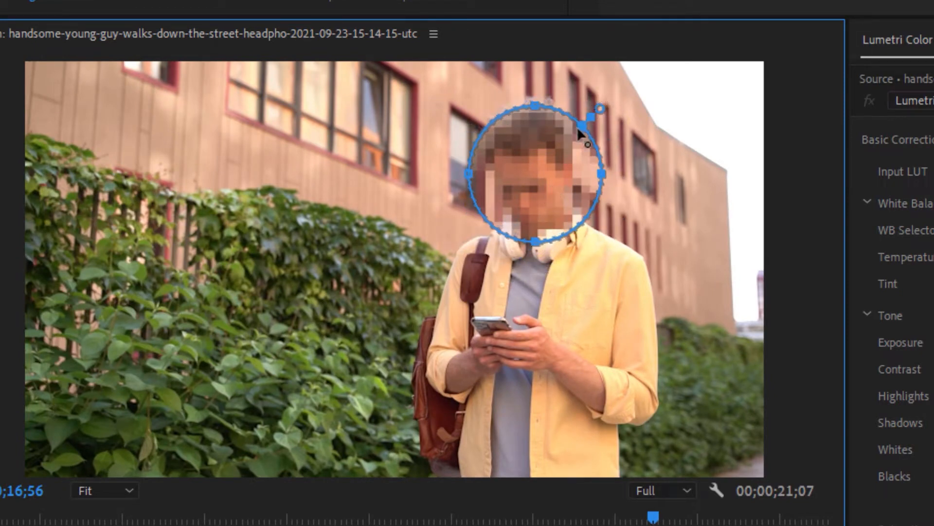
mouse_move(623, 149)
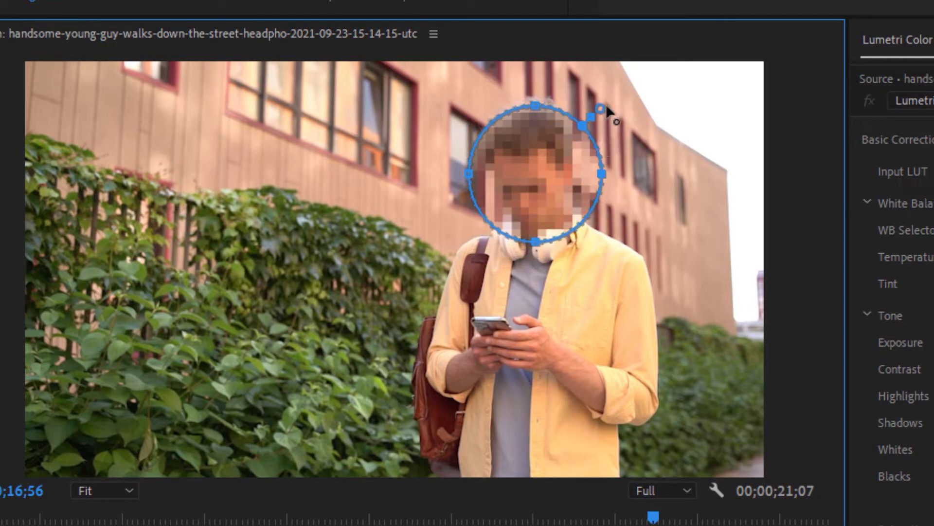
left_click_drag(589, 110, 628, 79)
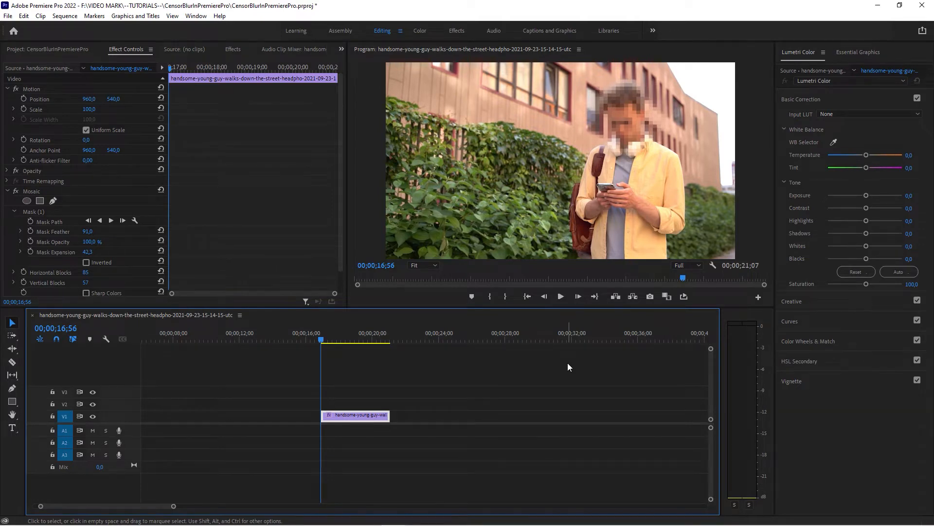
mouse_move(275, 237)
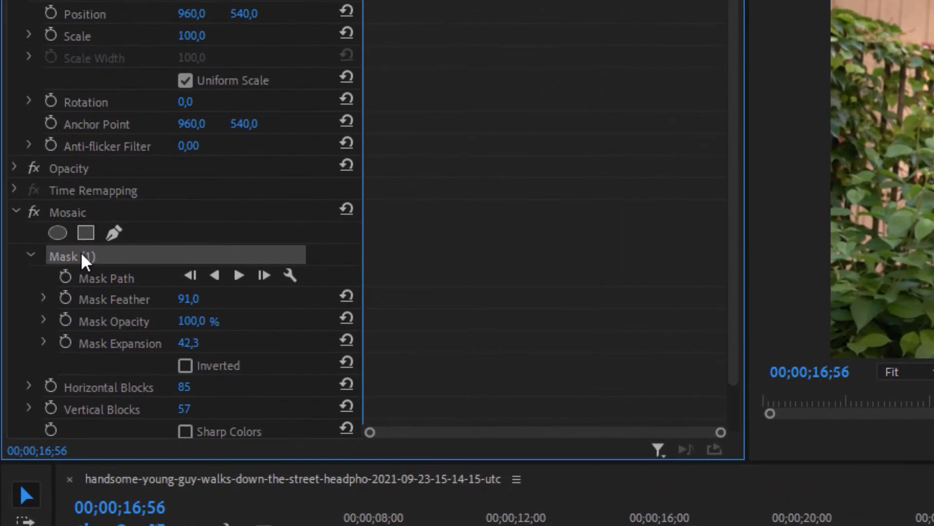
mouse_move(238, 274)
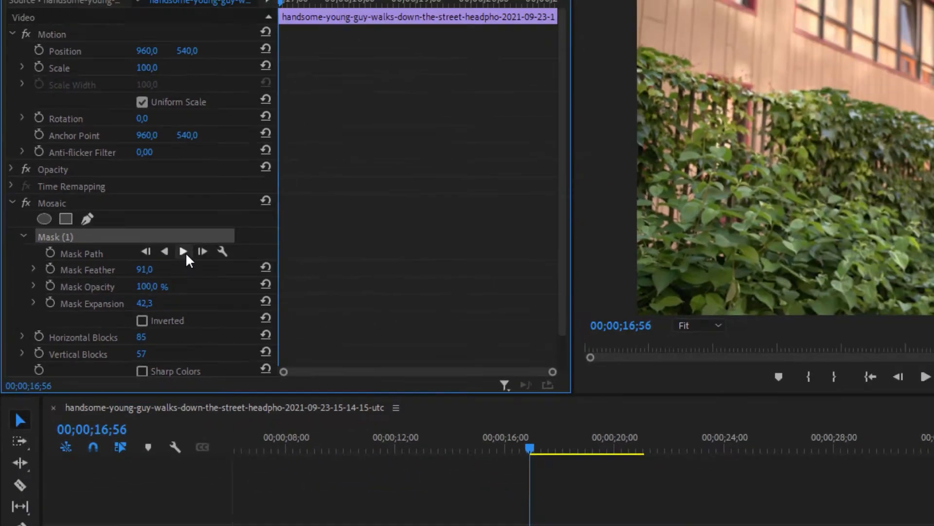
Step: Track the face mask forward so the pixelation follows the man's head
left_click(184, 251)
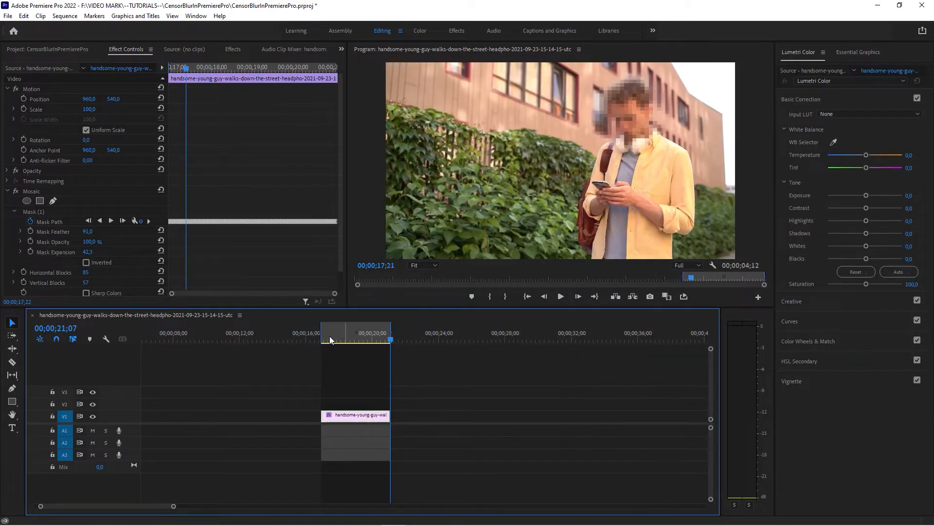
left_click(558, 295)
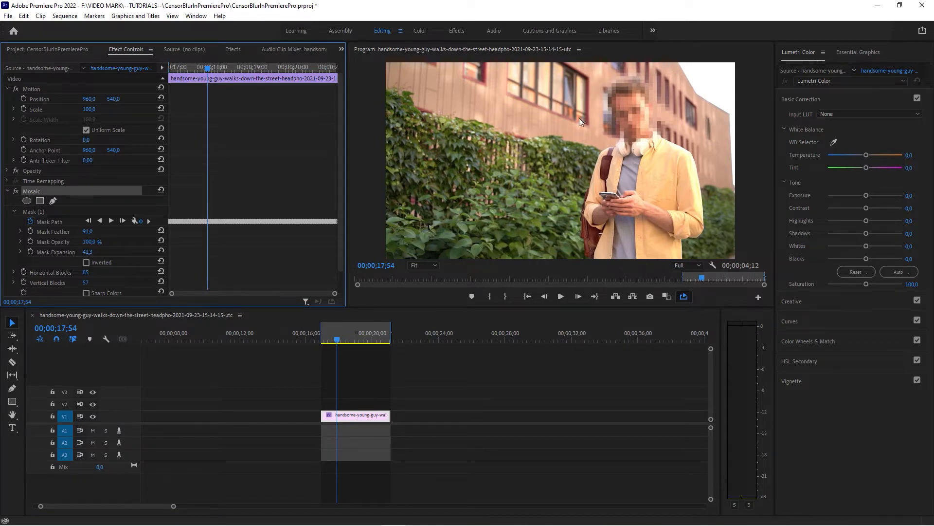
mouse_move(618, 71)
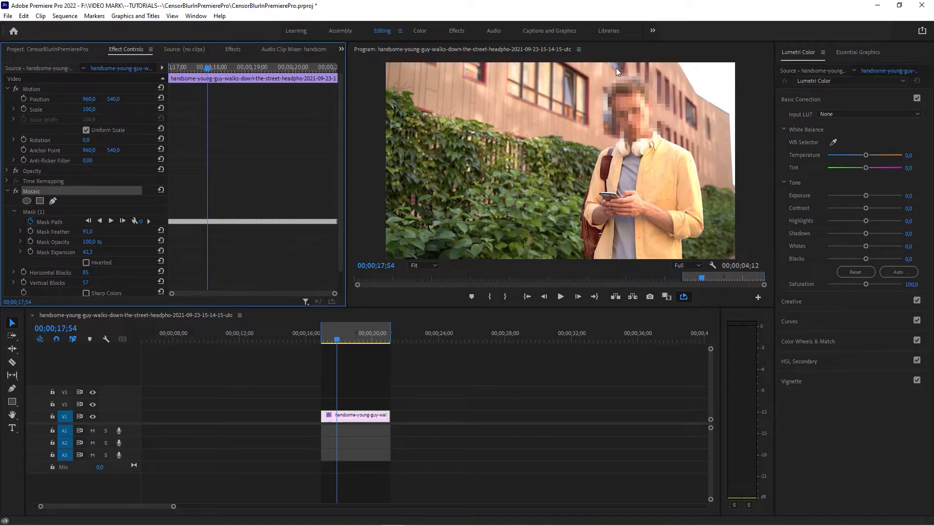